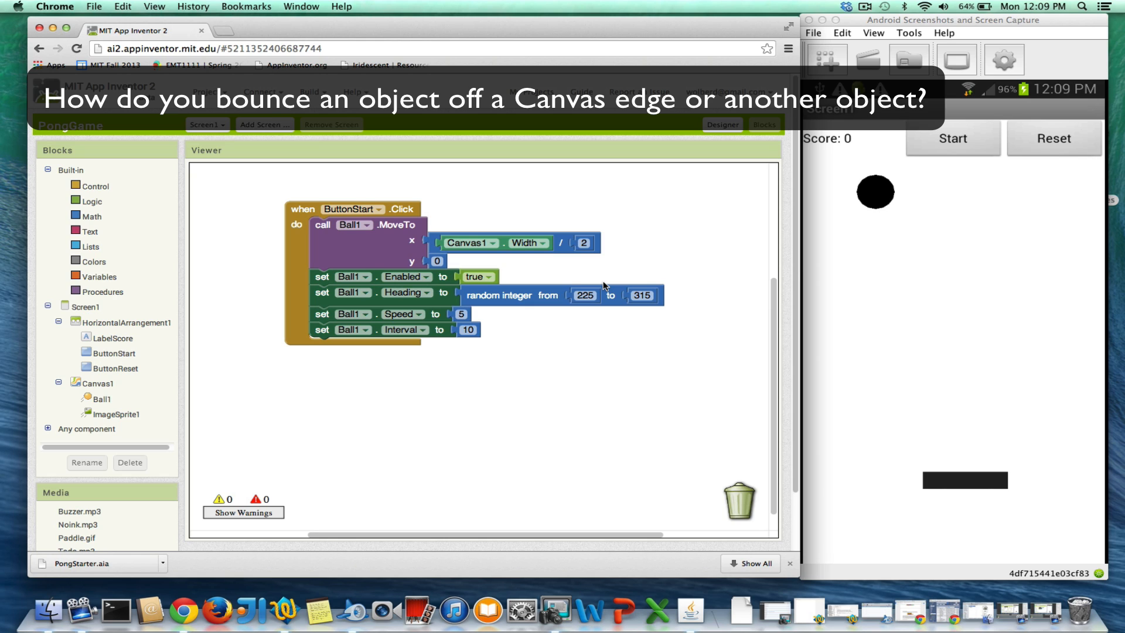
{"action": "mouse_move", "coordinate": [960, 480]}
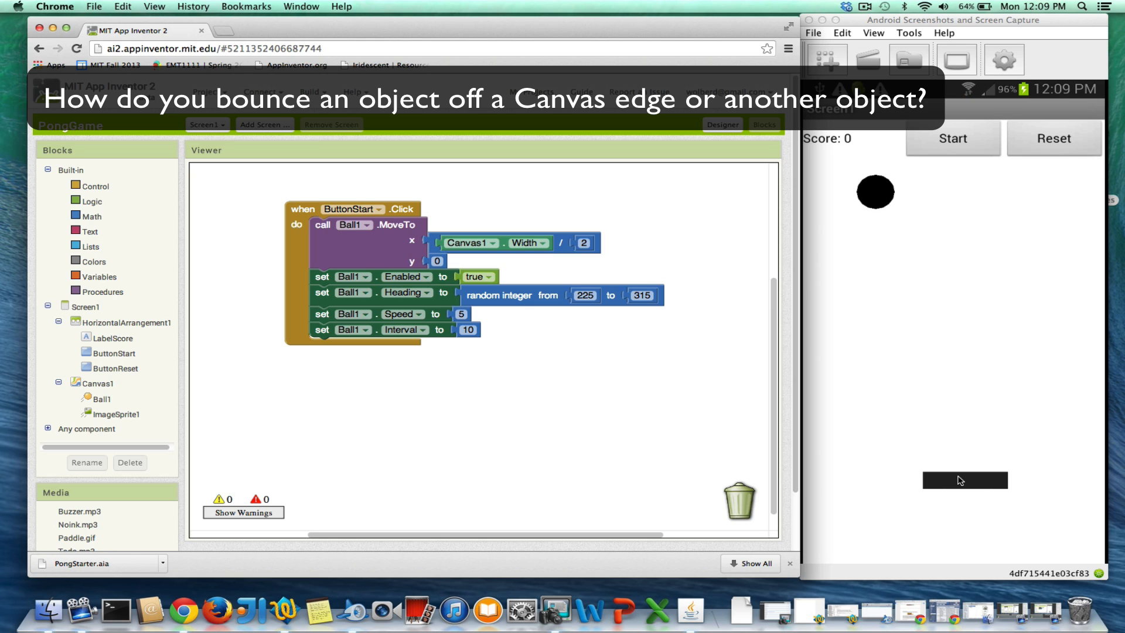
{"action": "mouse_move", "coordinate": [816, 221]}
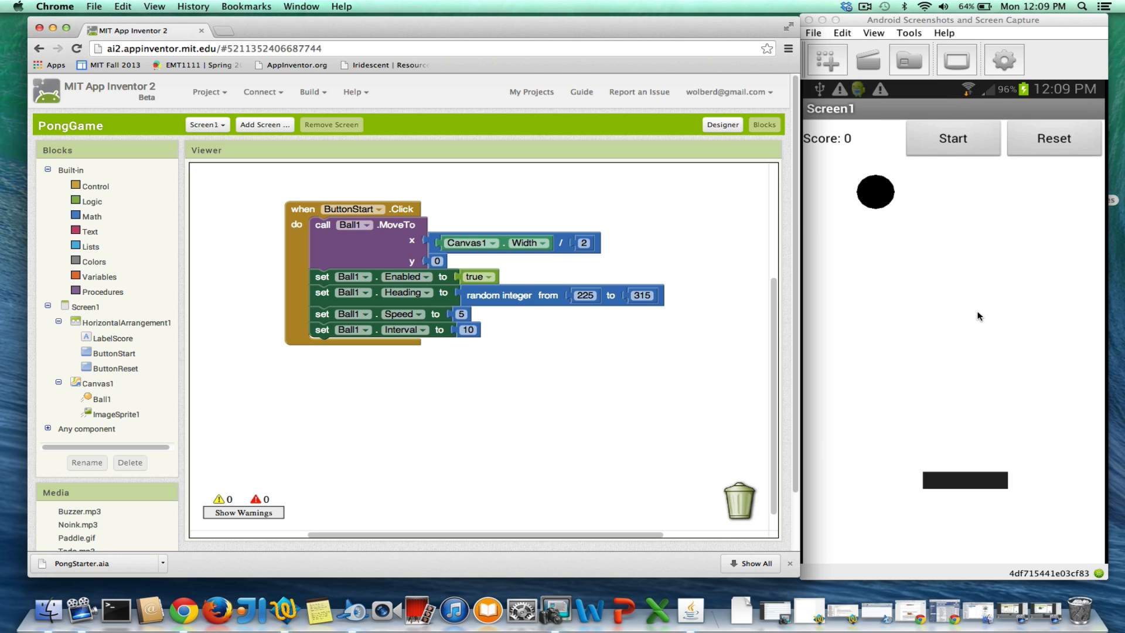
{"action": "mouse_move", "coordinate": [692, 347]}
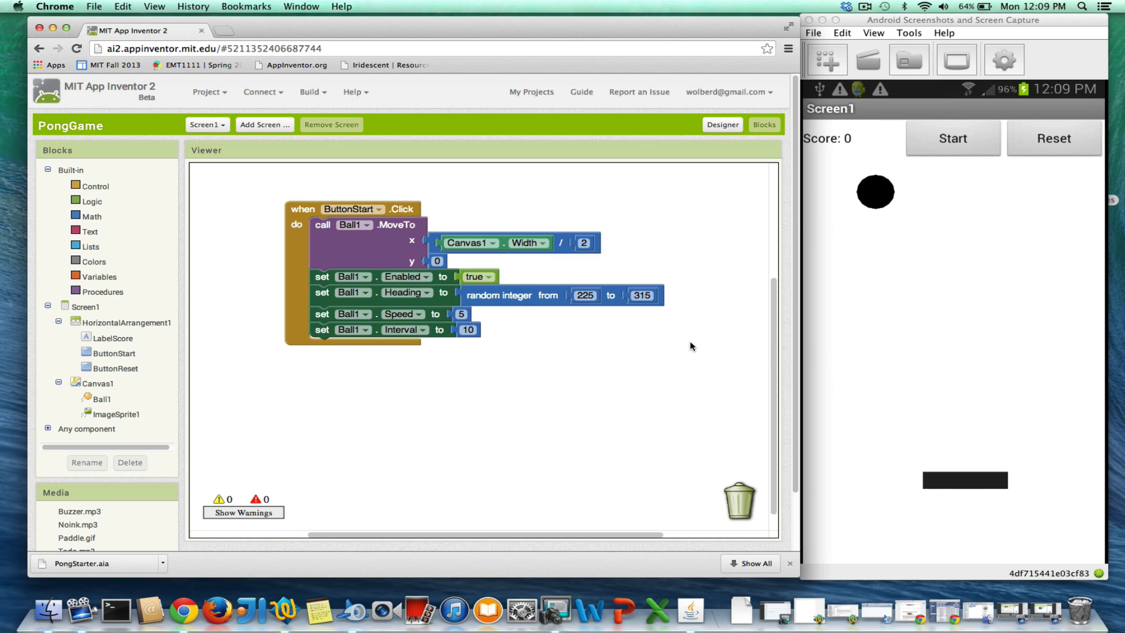
{"action": "mouse_move", "coordinate": [736, 412]}
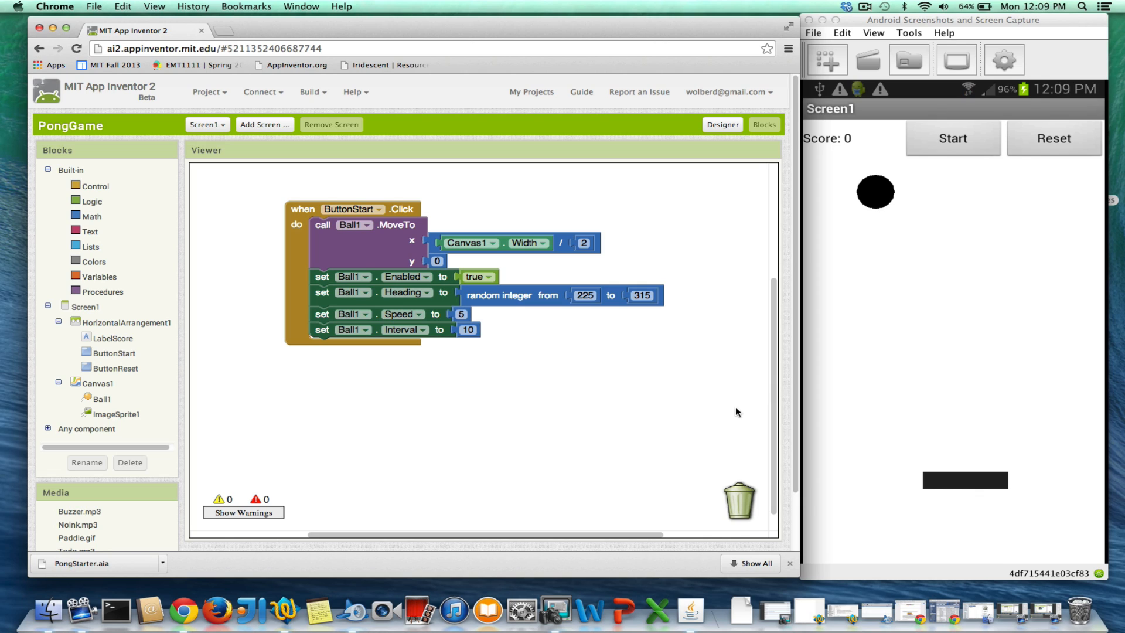
{"action": "mouse_move", "coordinate": [680, 346]}
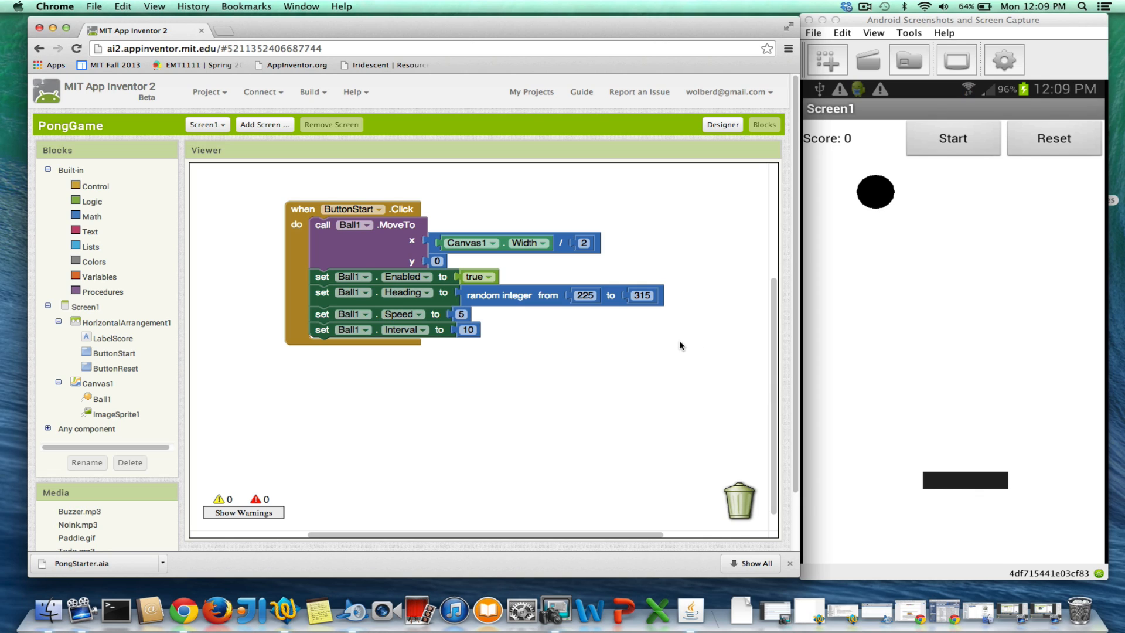
{"action": "mouse_move", "coordinate": [110, 398]}
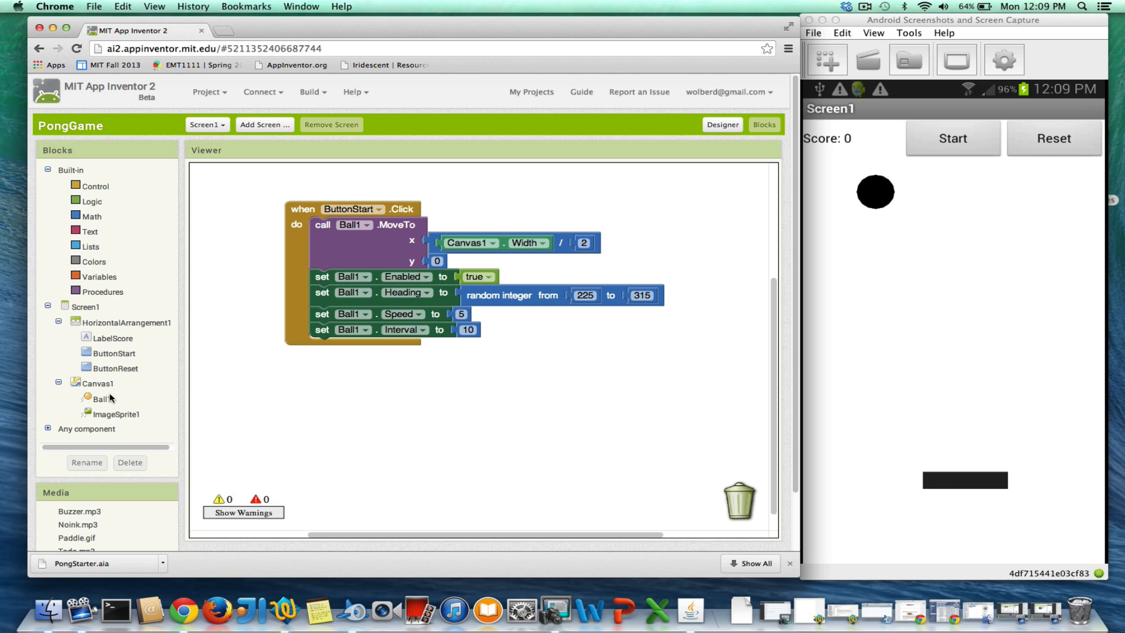
Pull the when Ball1.EdgeReached and call Ball1.Bounce blocks from Ball1's drawer onto the workspace
{"action": "left_click", "coordinate": [98, 399]}
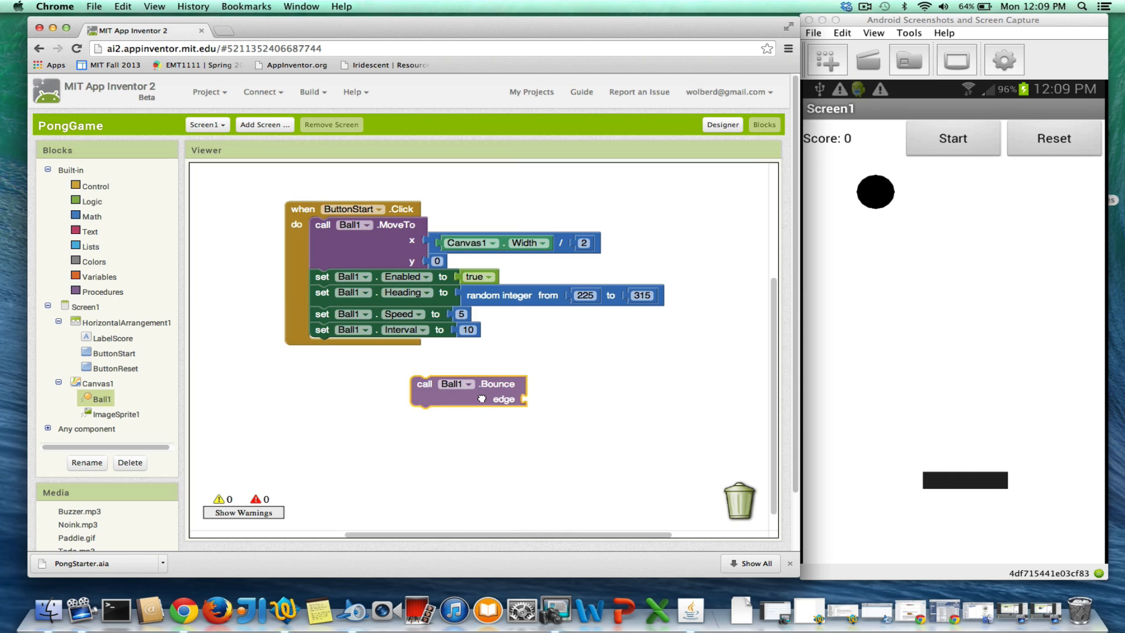
{"action": "left_click_drag", "start_coordinate": [466, 392], "coordinate": [485, 414]}
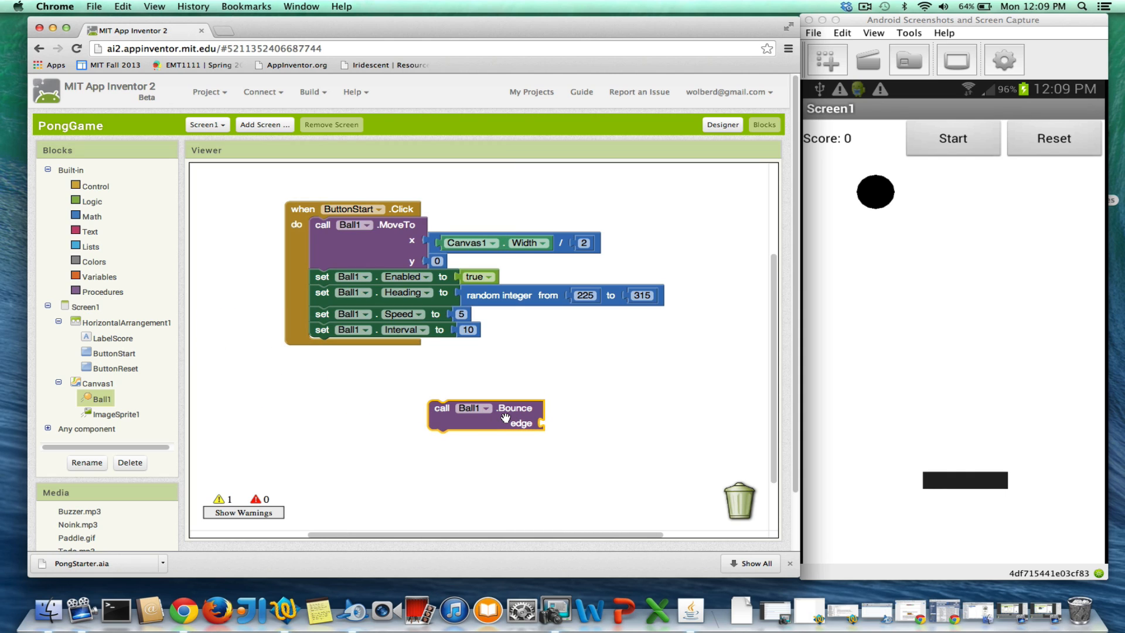
{"action": "mouse_move", "coordinate": [503, 419]}
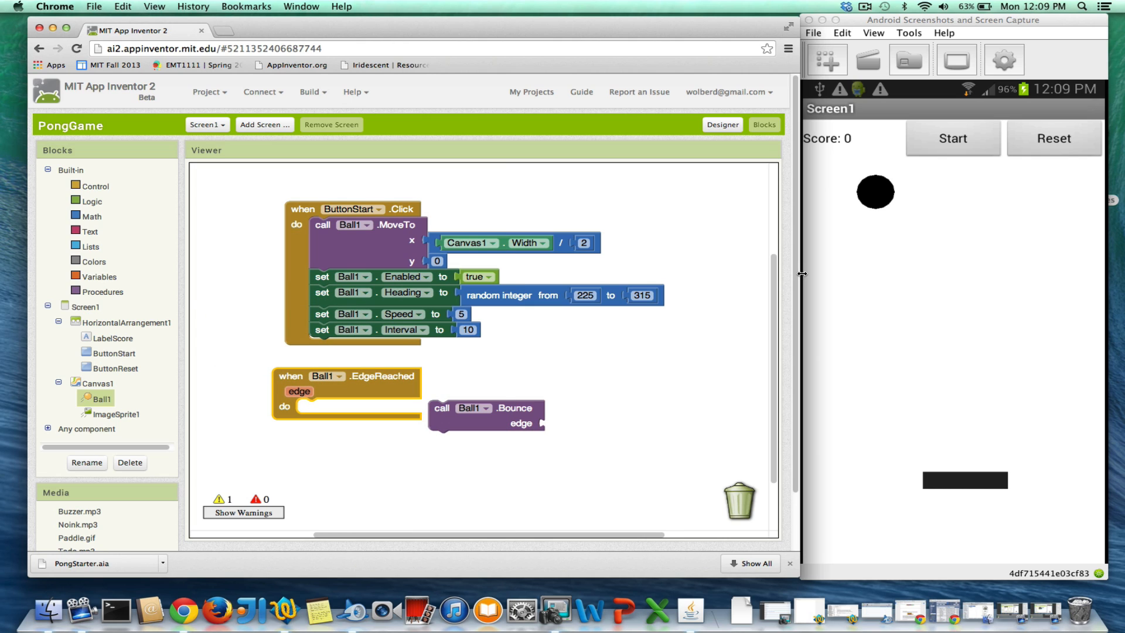
{"action": "mouse_move", "coordinate": [1066, 394]}
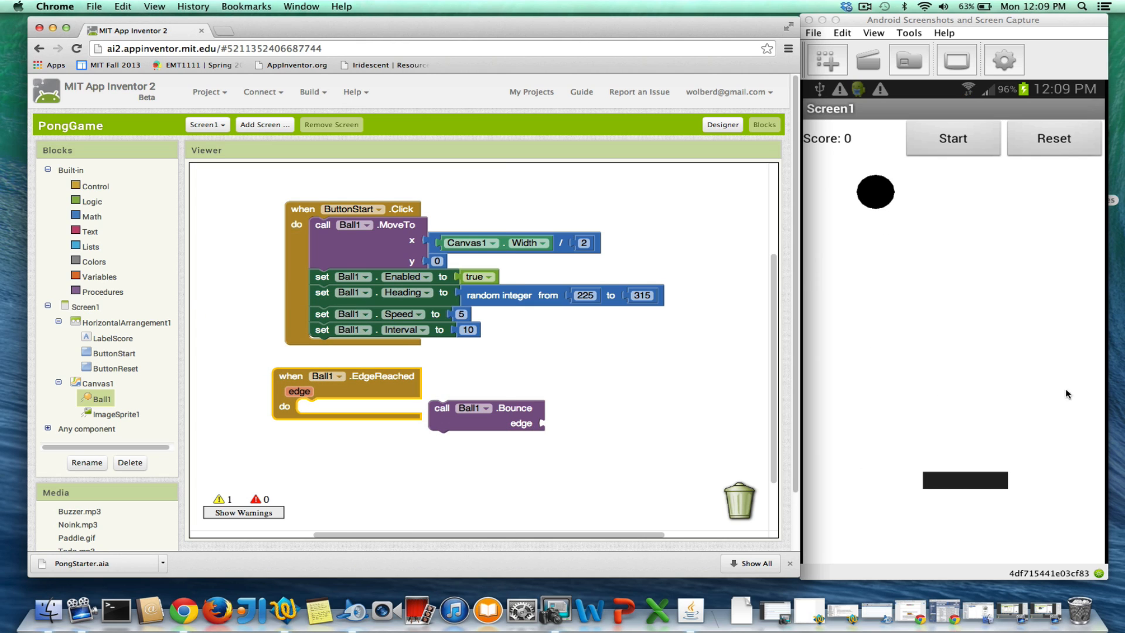
{"action": "mouse_move", "coordinate": [500, 436]}
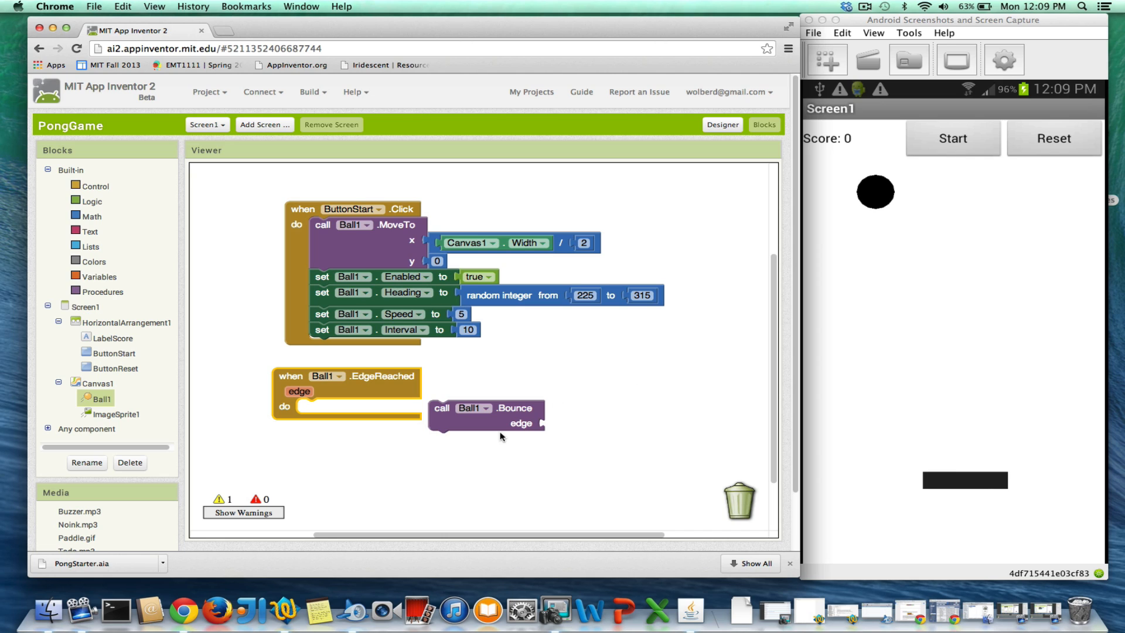
{"action": "mouse_move", "coordinate": [845, 613]}
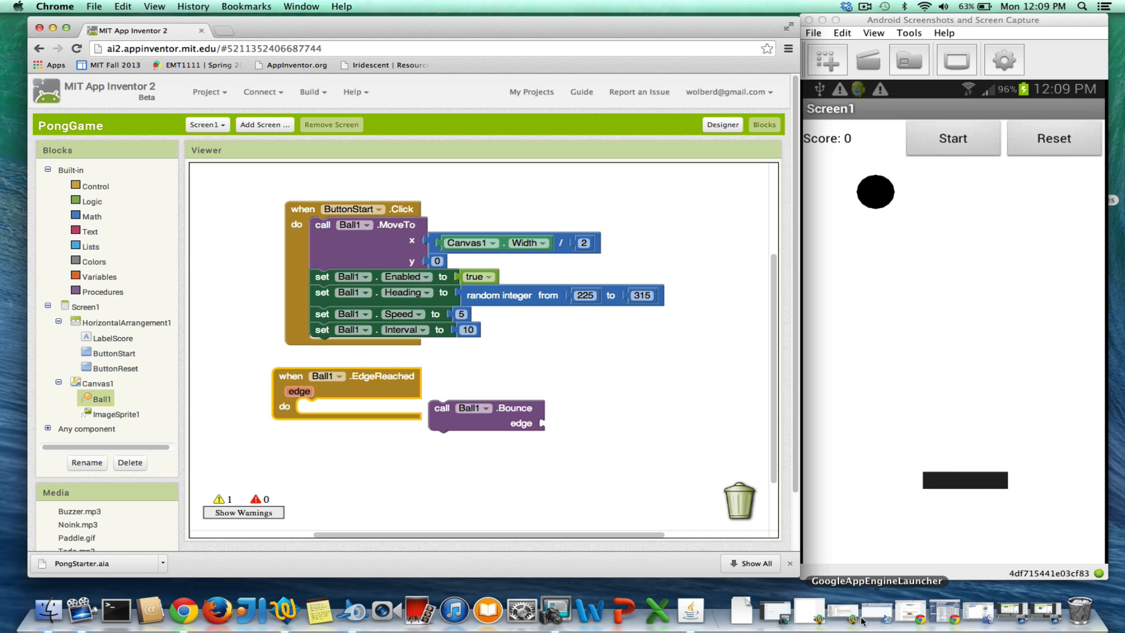
{"action": "mouse_move", "coordinate": [890, 552]}
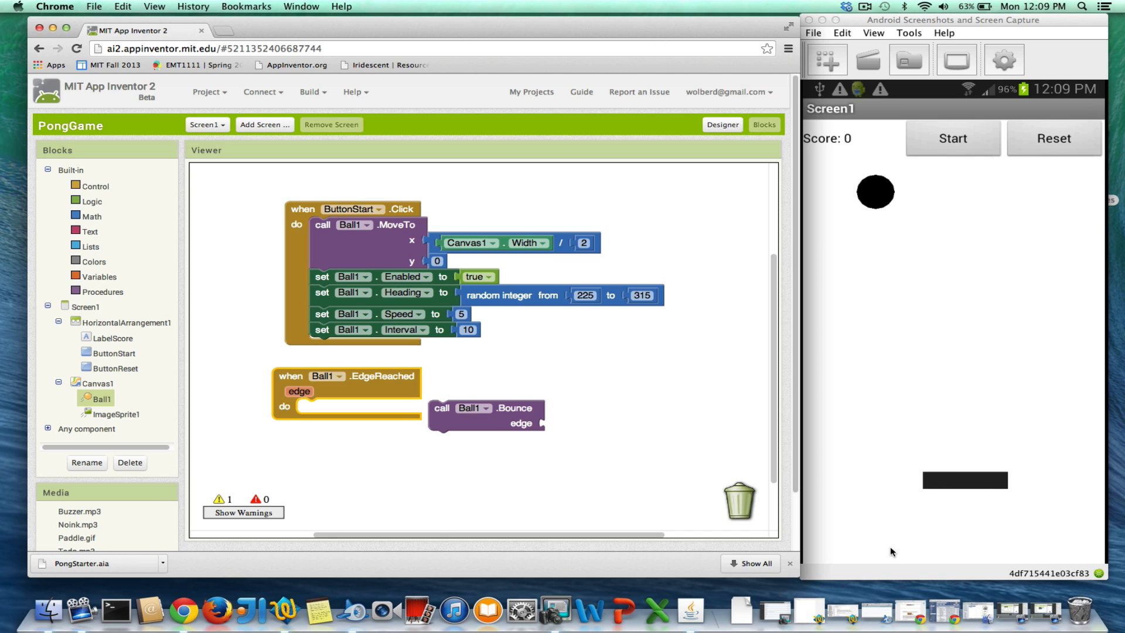
{"action": "mouse_move", "coordinate": [540, 460]}
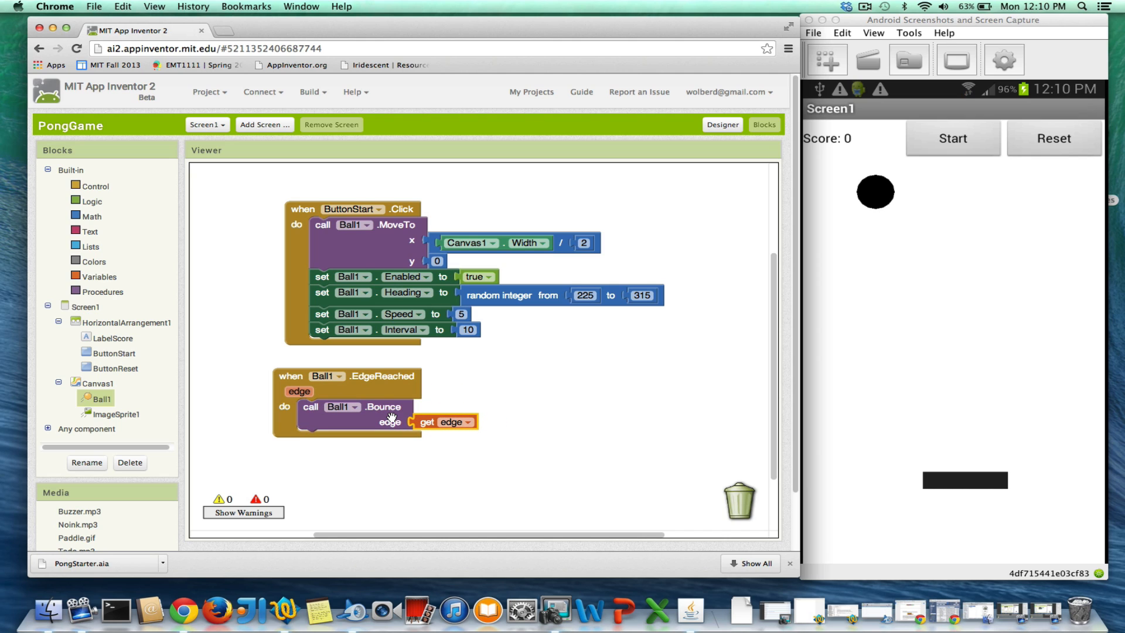
{"action": "mouse_move", "coordinate": [1017, 153]}
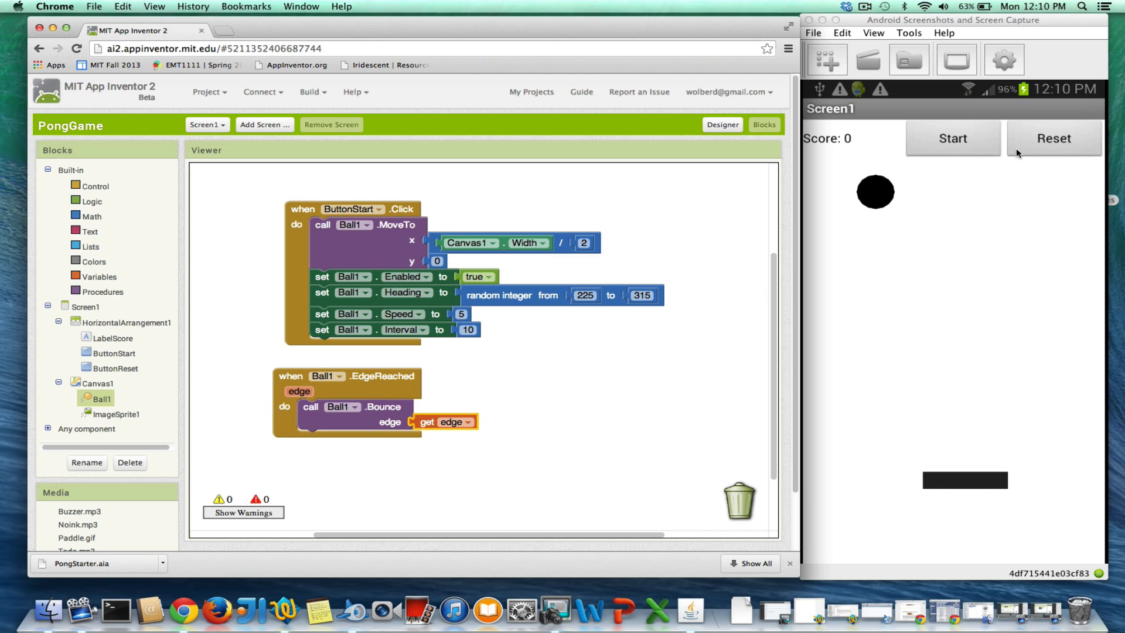
{"action": "mouse_move", "coordinate": [653, 399]}
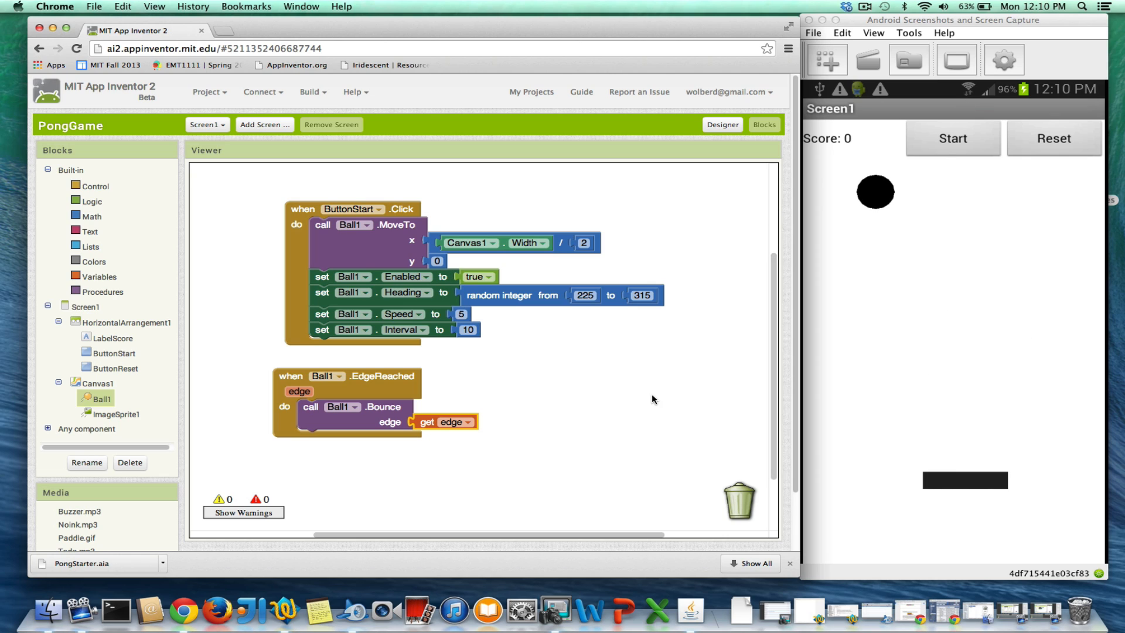
{"action": "mouse_move", "coordinate": [398, 380]}
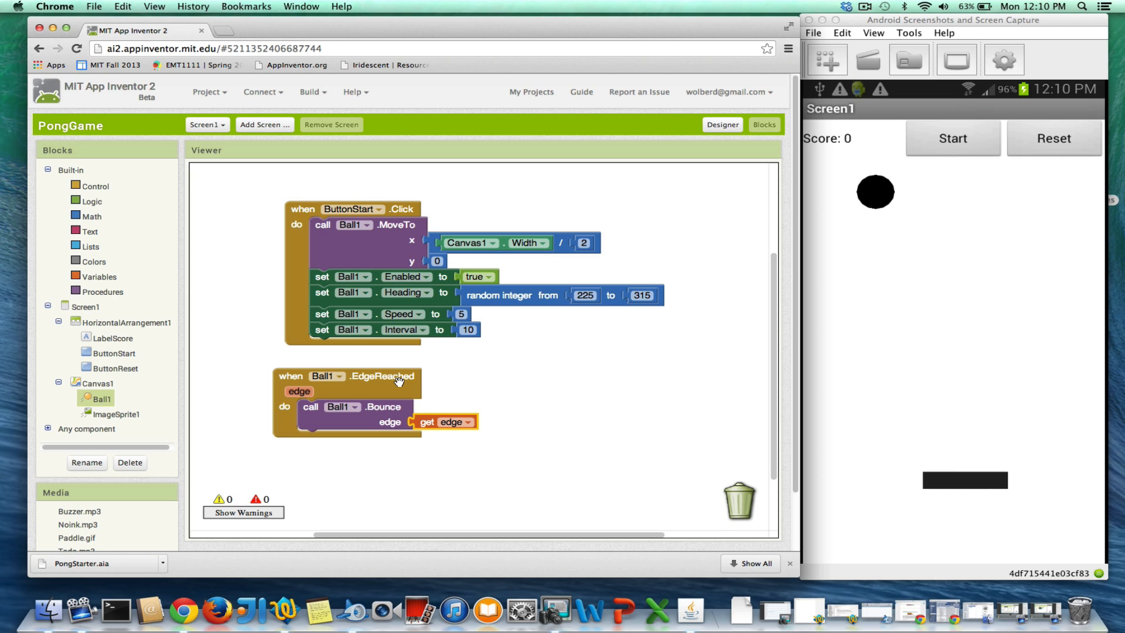
{"action": "mouse_move", "coordinate": [398, 380]}
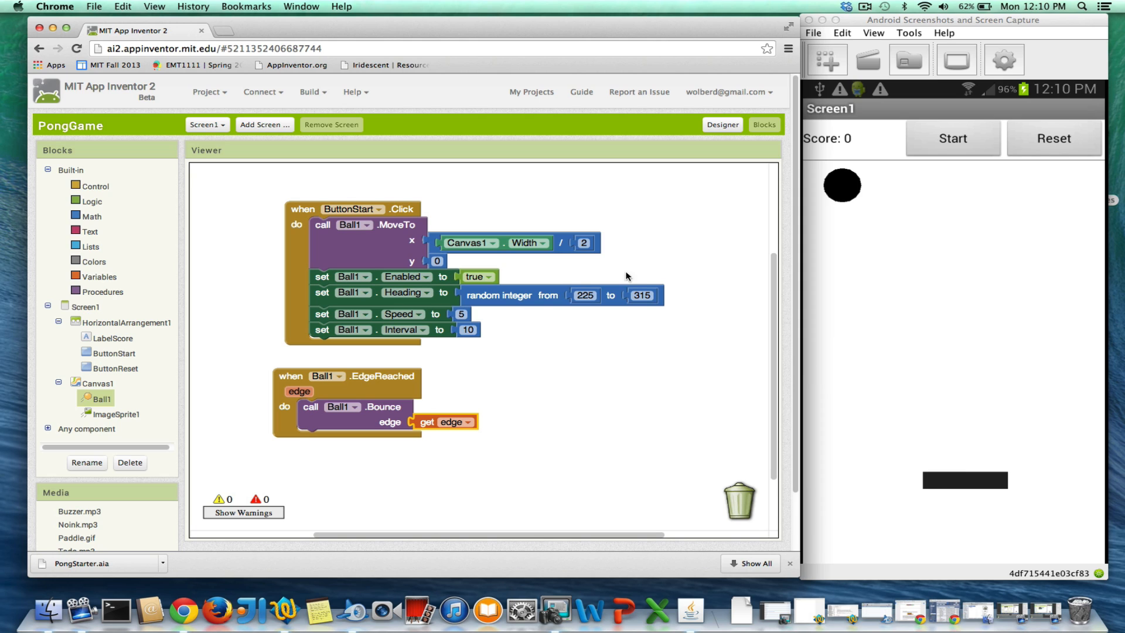
Change Ball1's Heading property from 30 to 25 in the Designer and return to the Blocks editor
{"action": "left_click", "coordinate": [722, 125]}
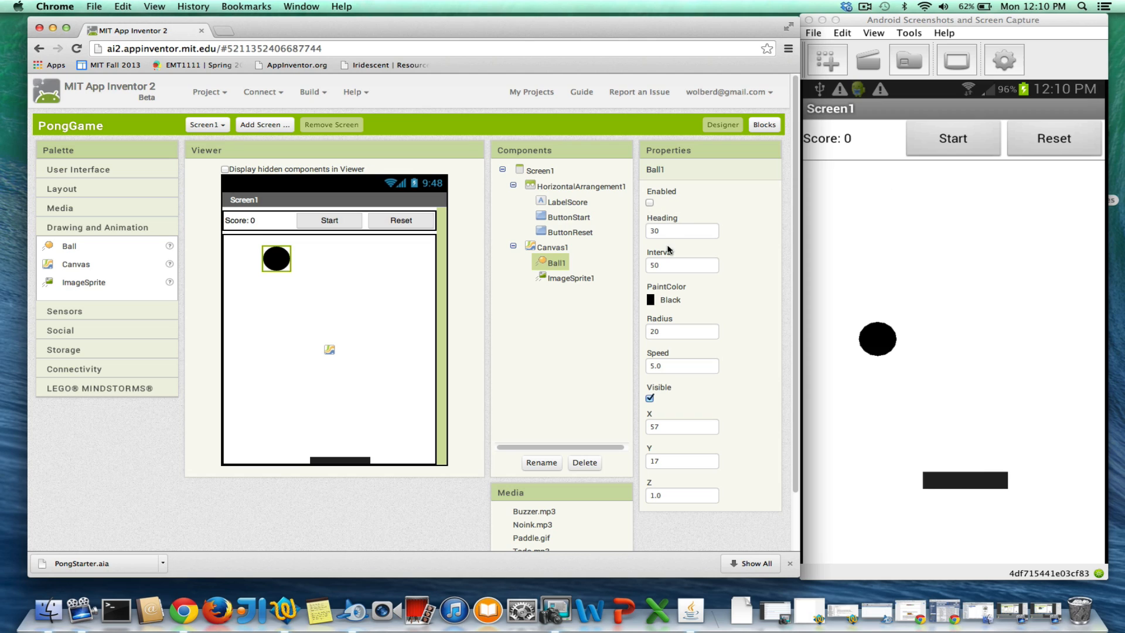
{"action": "left_click", "coordinate": [681, 231]}
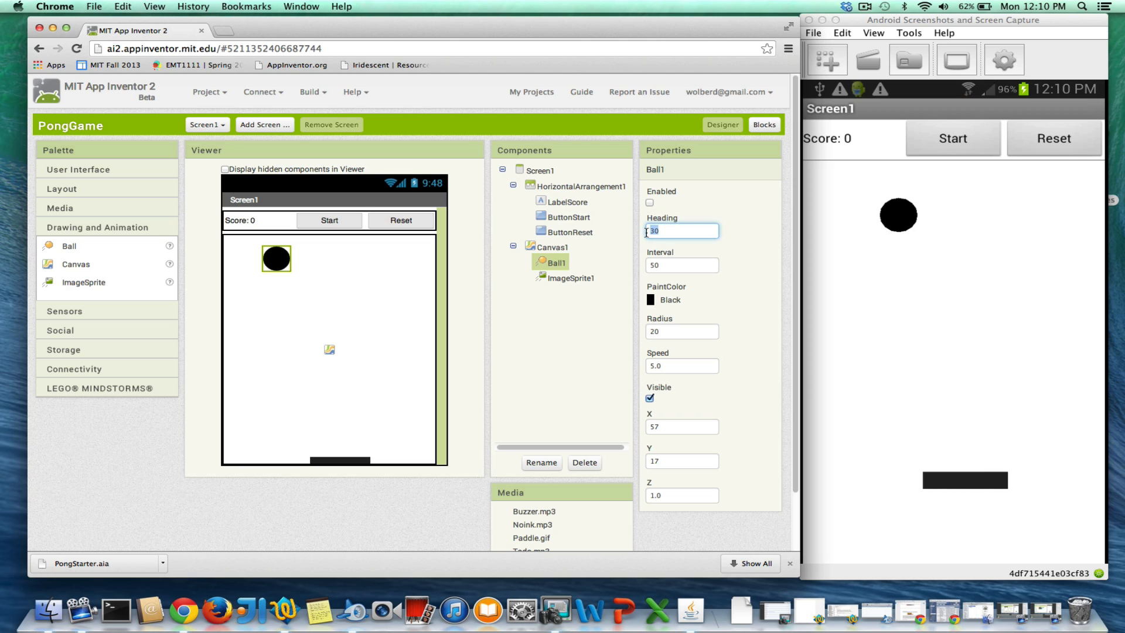
{"action": "type", "text": "25"}
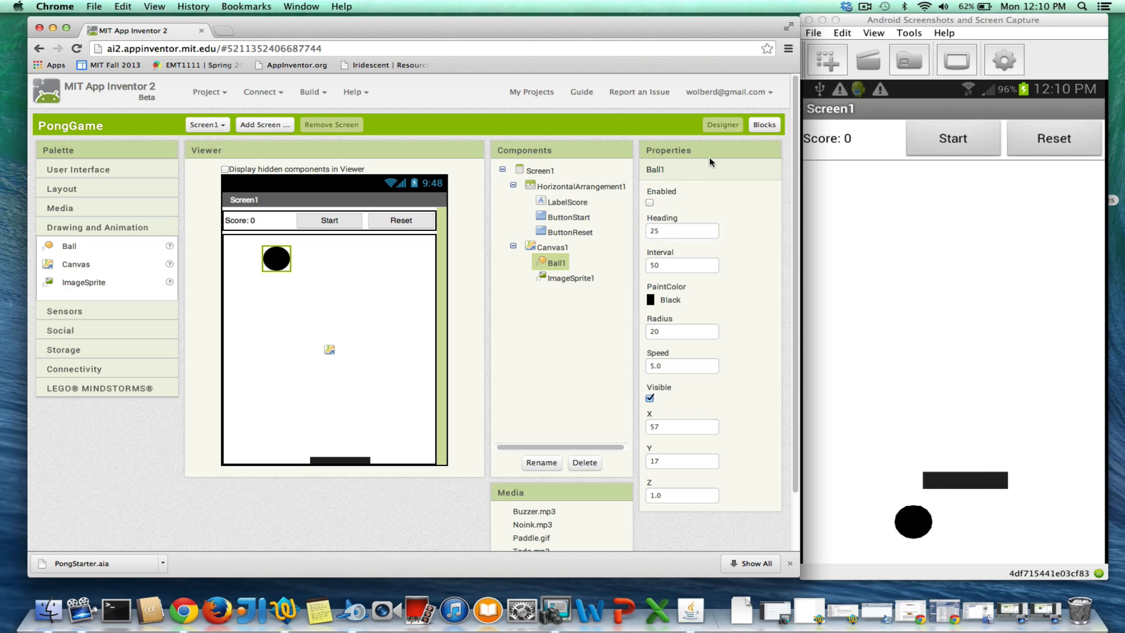
{"action": "left_click", "coordinate": [762, 124]}
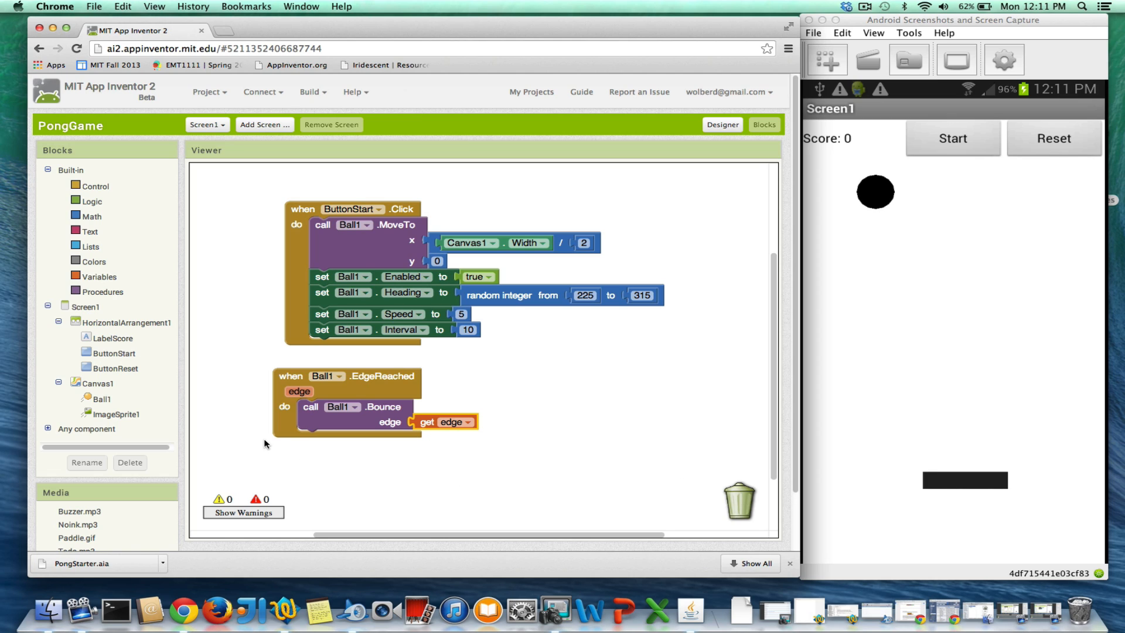
Bring out Ball1's blocks to add an empty when Ball1.CollidedWith event handler
{"action": "left_click", "coordinate": [100, 398]}
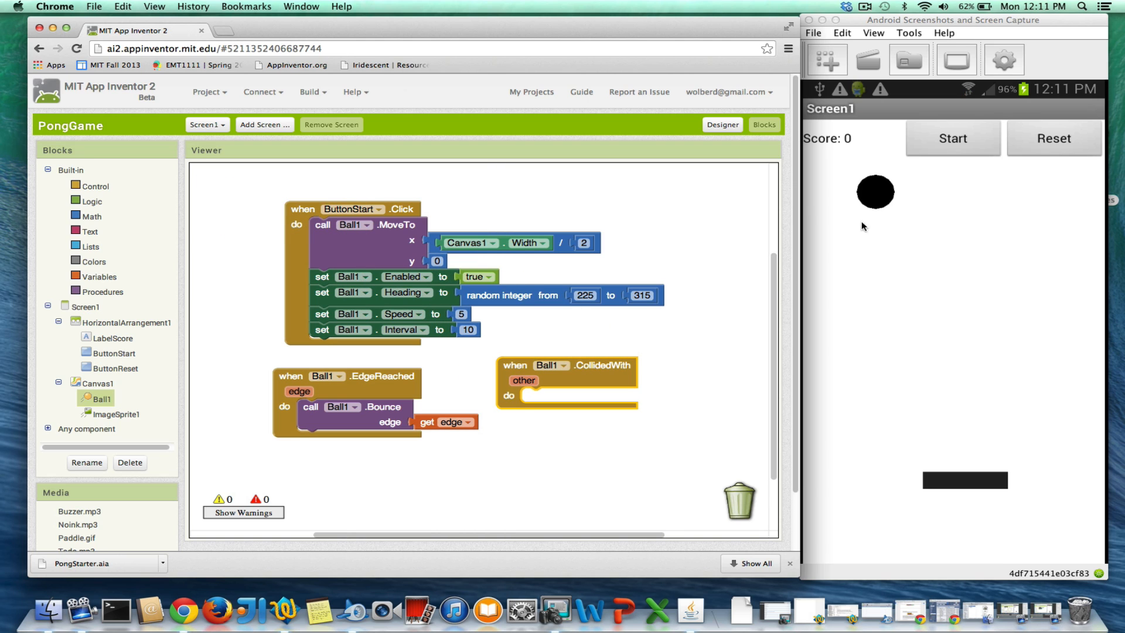
{"action": "mouse_move", "coordinate": [886, 219]}
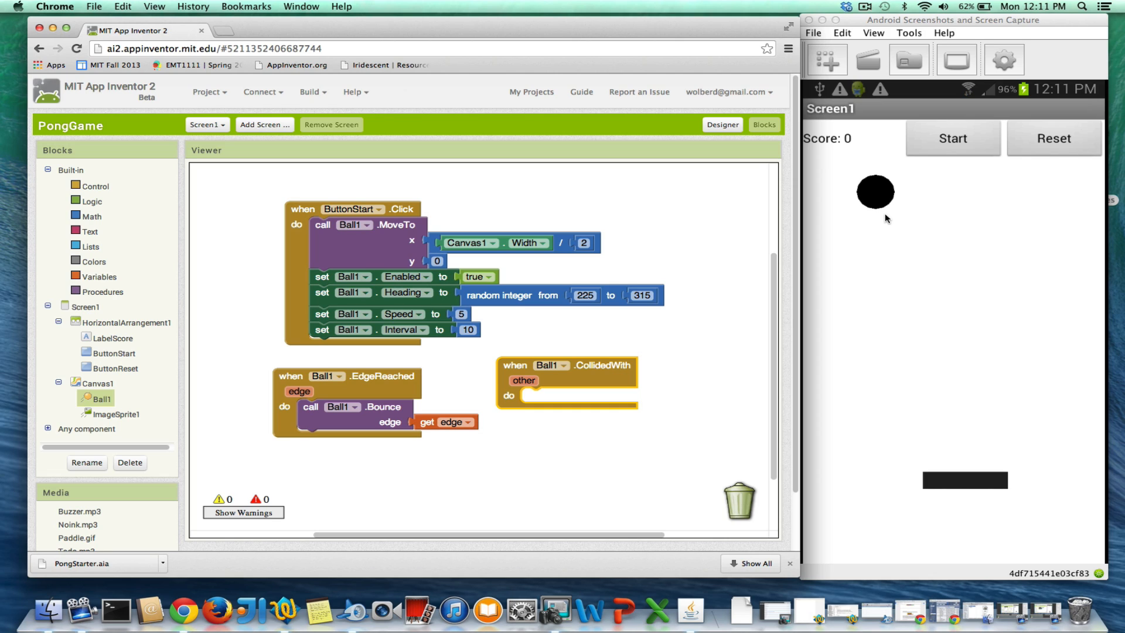
{"action": "mouse_move", "coordinate": [896, 301]}
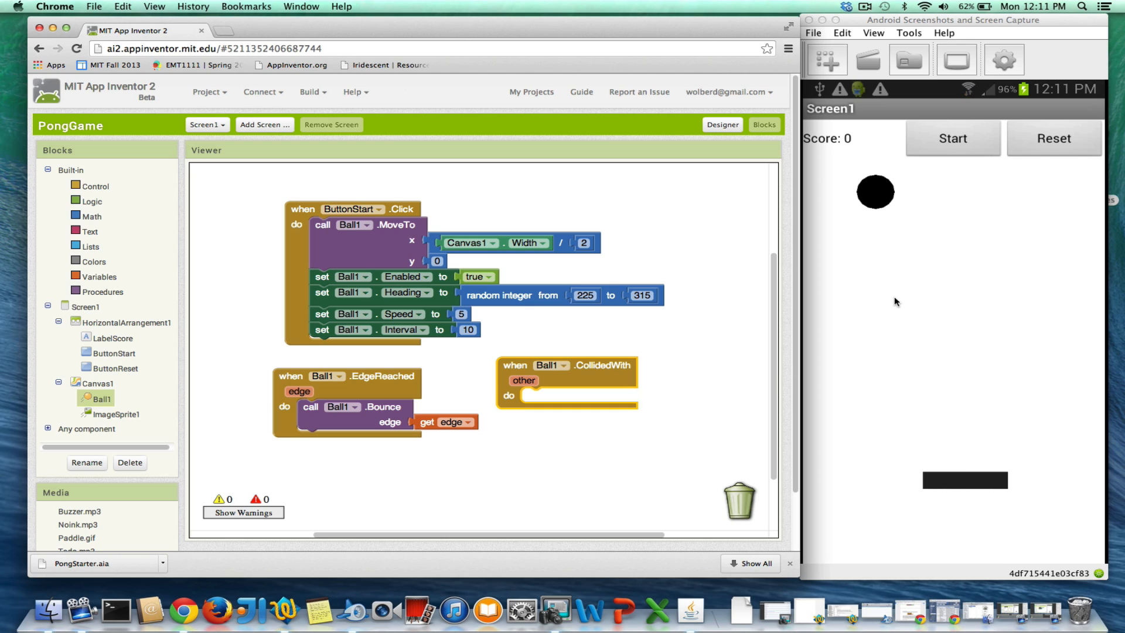
{"action": "mouse_move", "coordinate": [580, 368]}
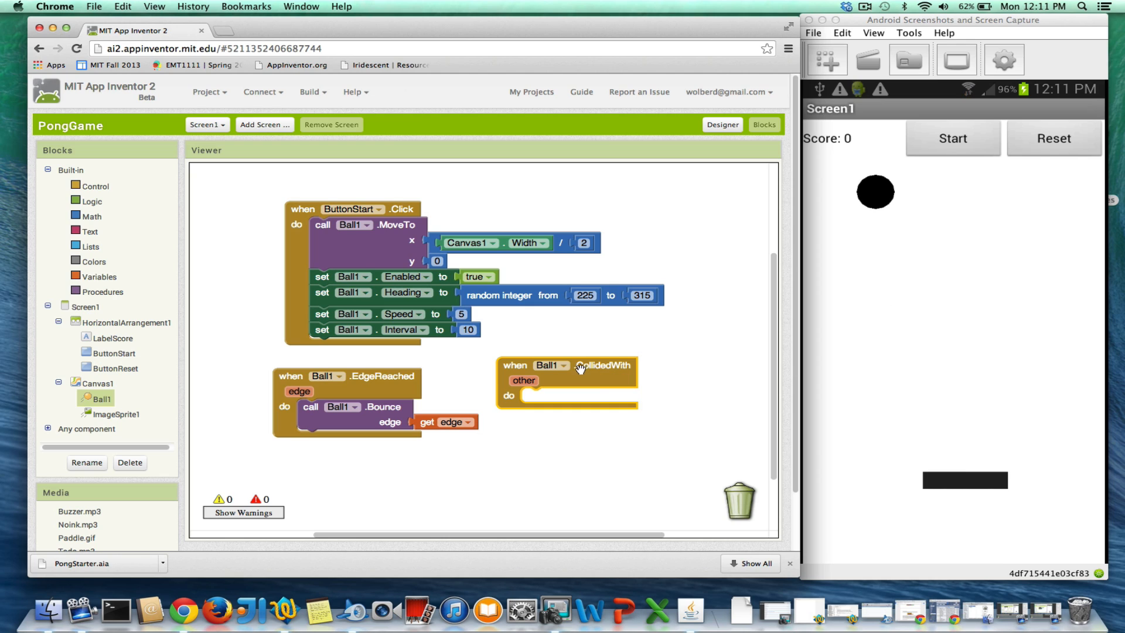
{"action": "mouse_move", "coordinate": [974, 478]}
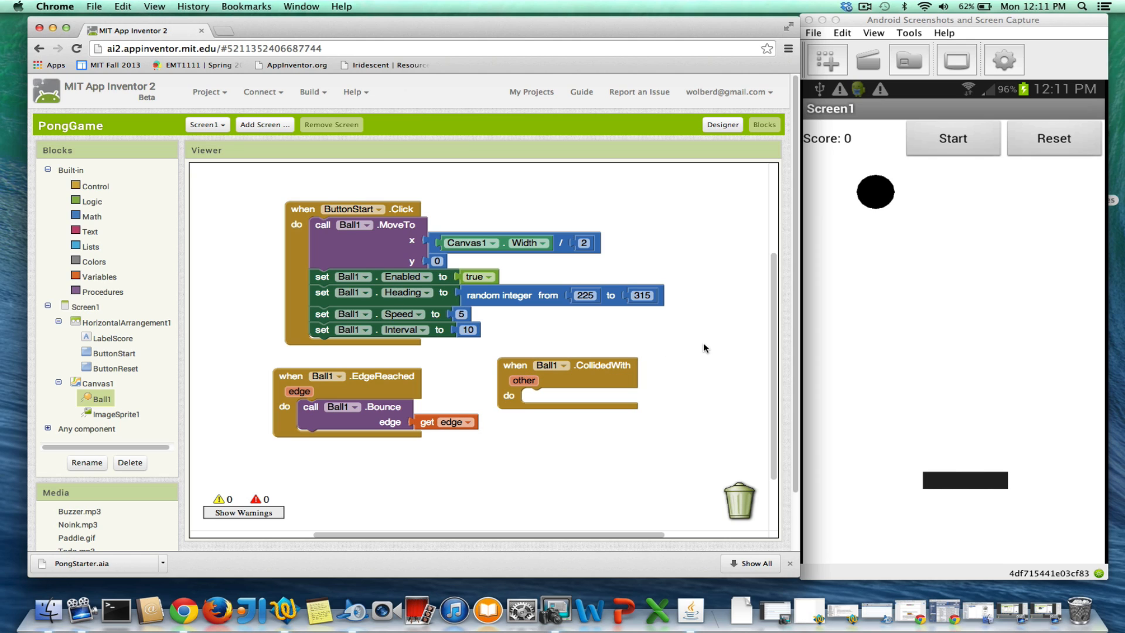
{"action": "mouse_move", "coordinate": [941, 480]}
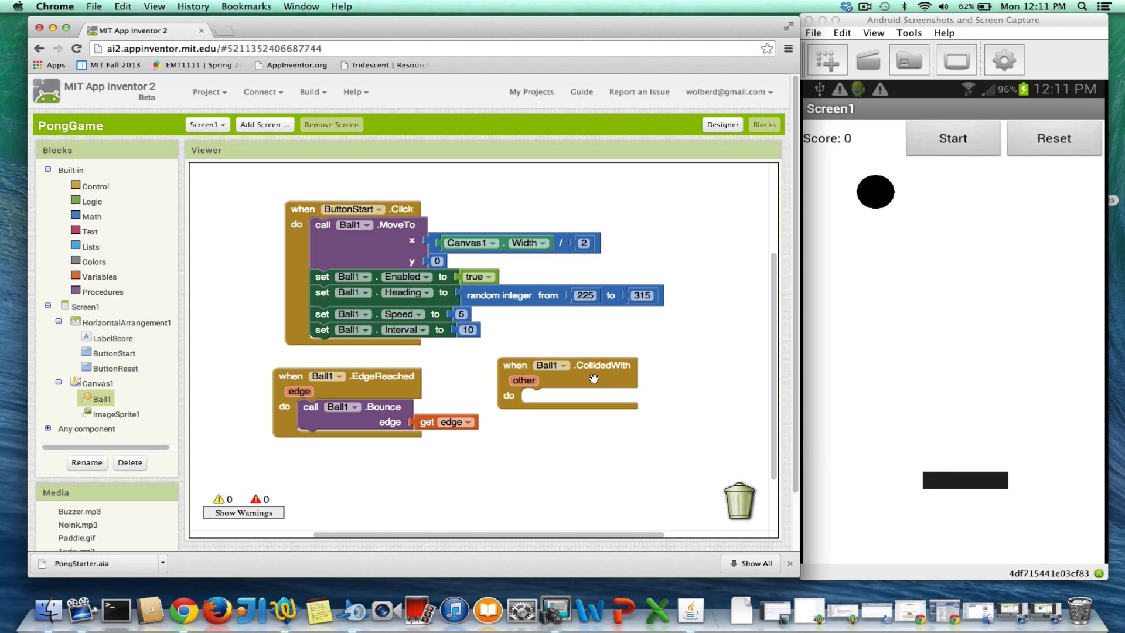
{"action": "mouse_move", "coordinate": [952, 448]}
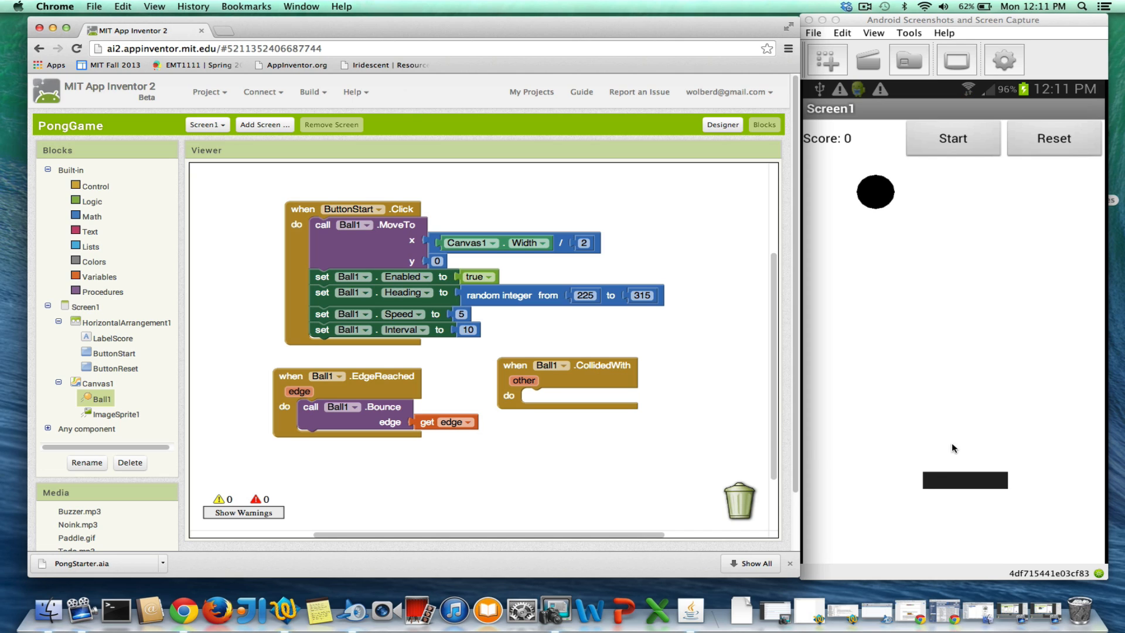
{"action": "mouse_move", "coordinate": [962, 453]}
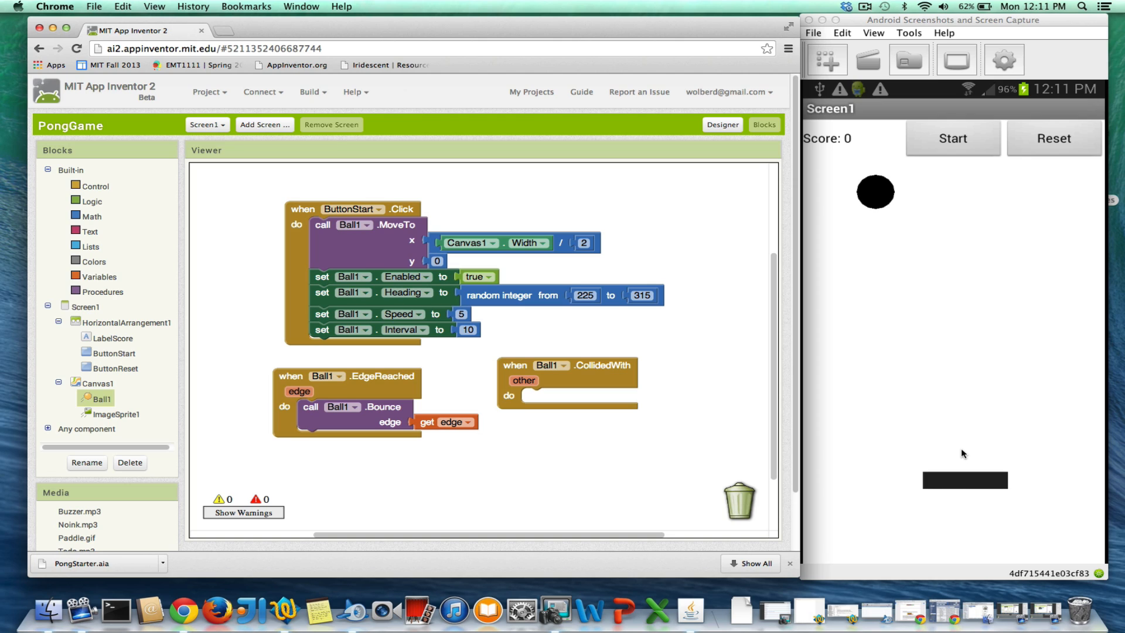
{"action": "mouse_move", "coordinate": [764, 421]}
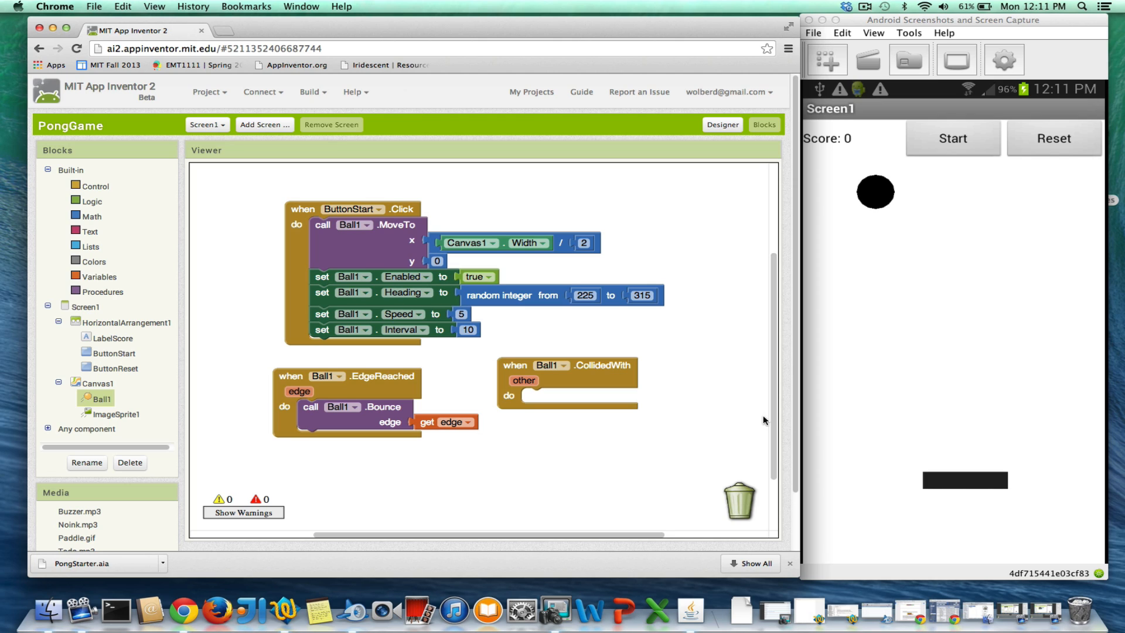
{"action": "mouse_move", "coordinate": [880, 426]}
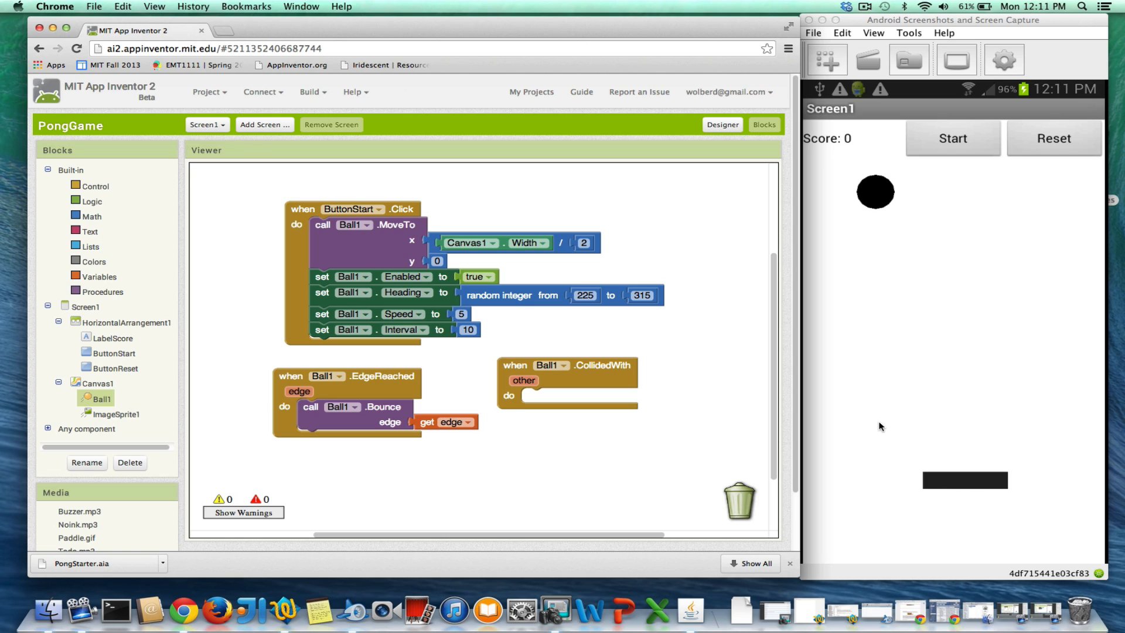
{"action": "mouse_move", "coordinate": [882, 279]}
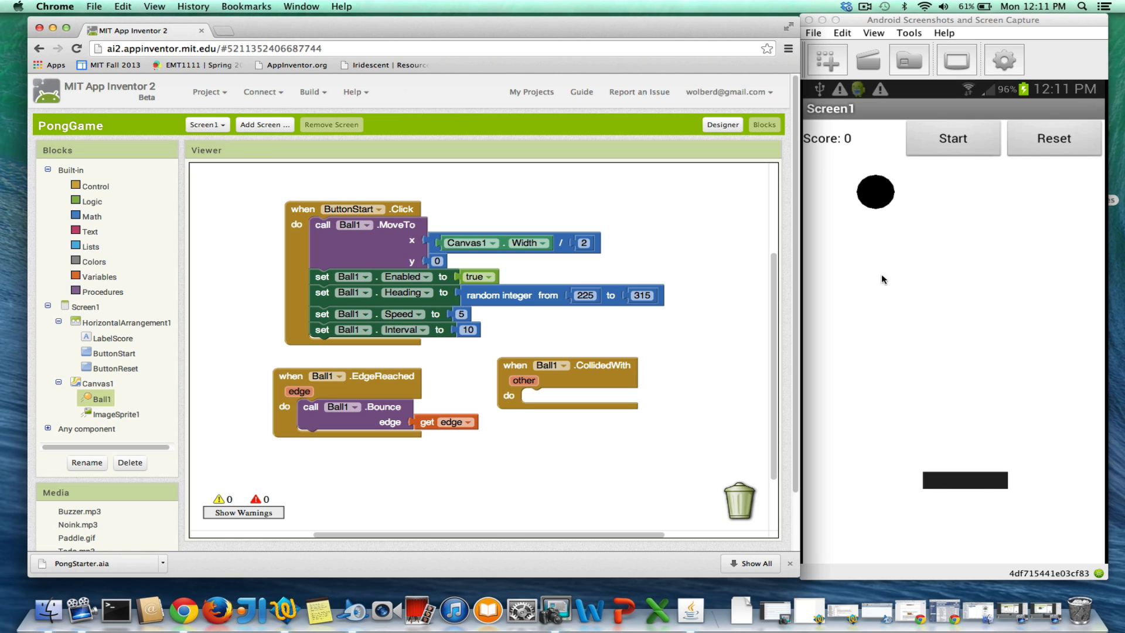
{"action": "mouse_move", "coordinate": [879, 491]}
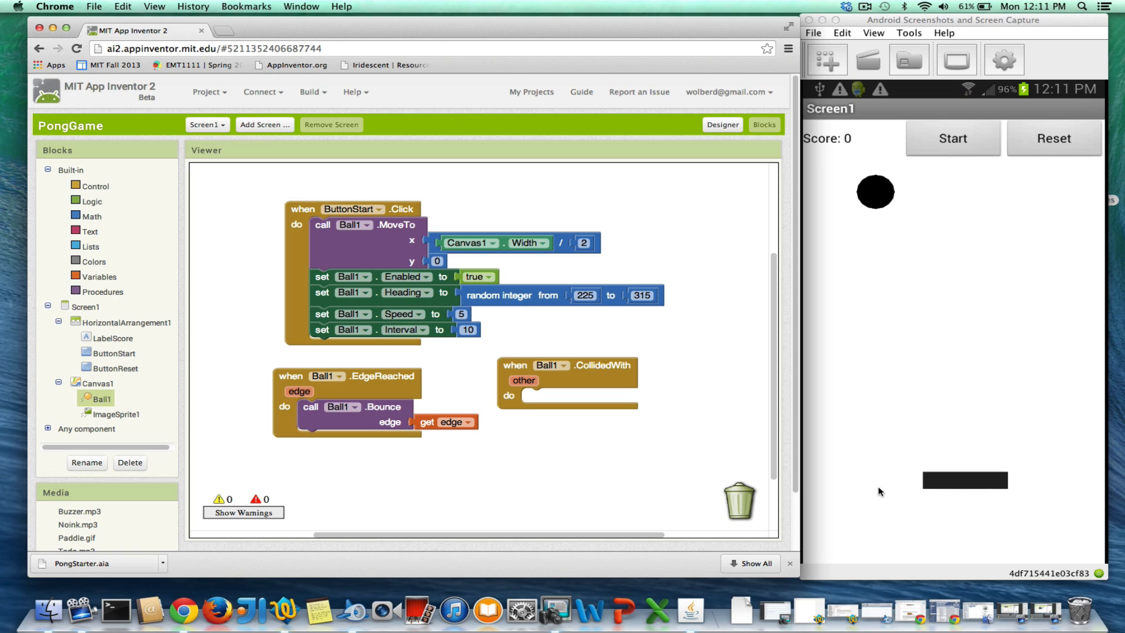
{"action": "mouse_move", "coordinate": [898, 487]}
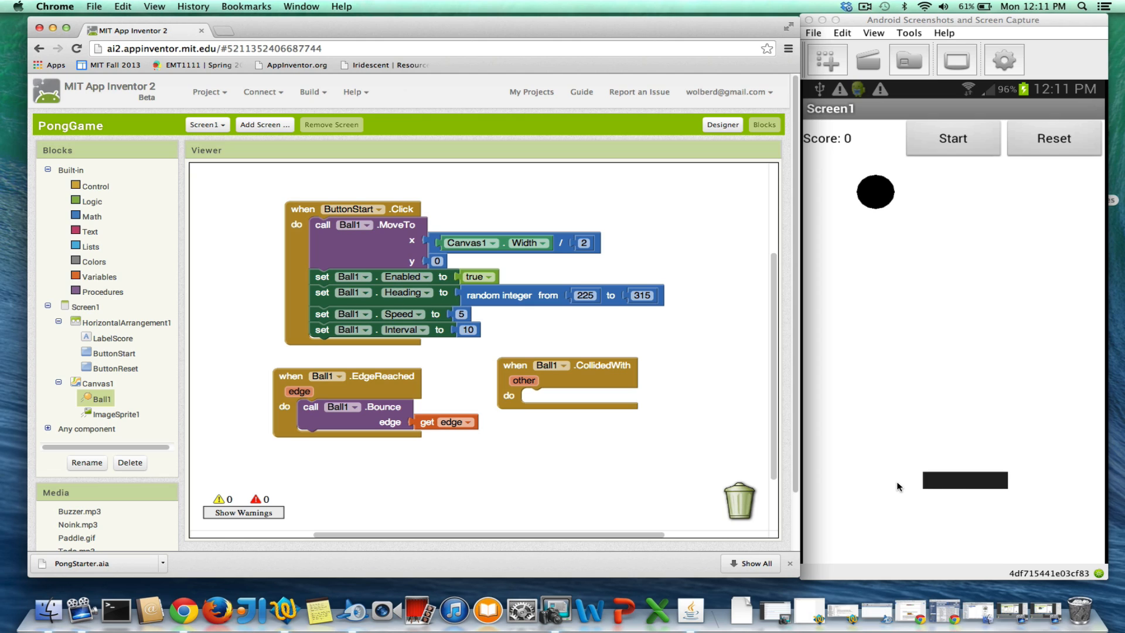
{"action": "mouse_move", "coordinate": [921, 531]}
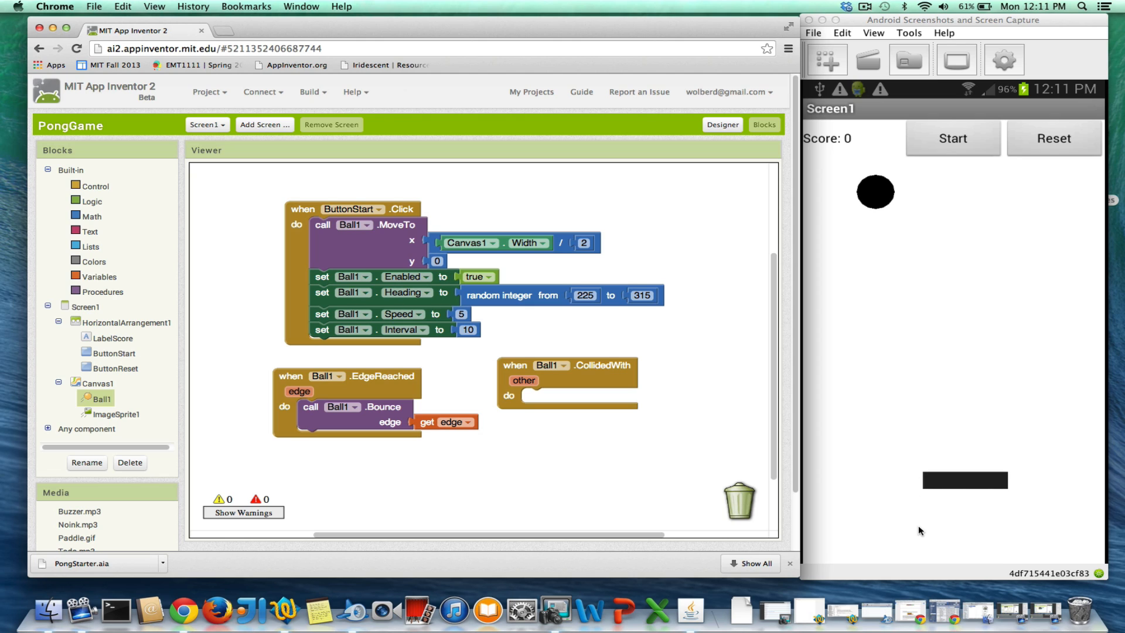
{"action": "mouse_move", "coordinate": [972, 314]}
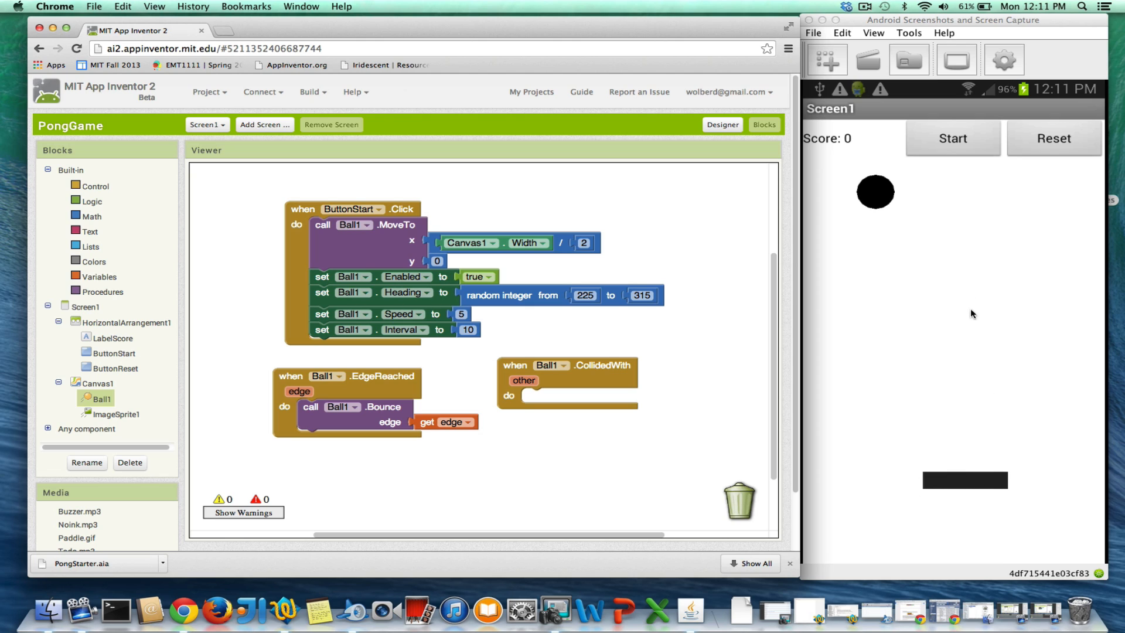
{"action": "mouse_move", "coordinate": [959, 286]}
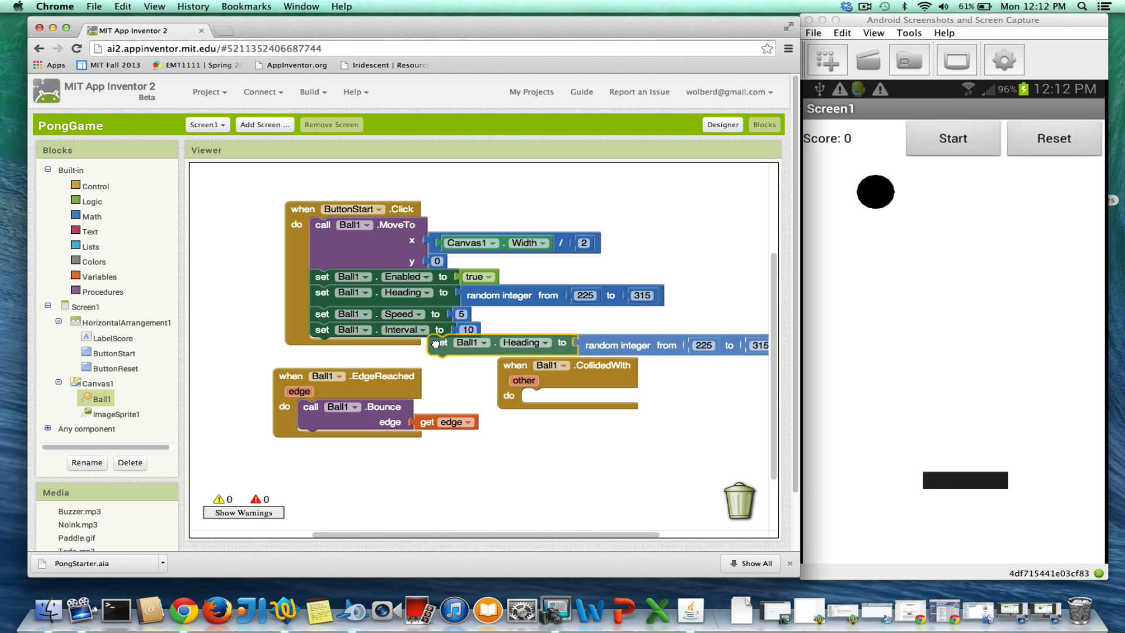
Snap the copied set Ball1.Heading into CollidedWith and discard its random integer value
{"action": "left_click_drag", "start_coordinate": [437, 343], "coordinate": [552, 397]}
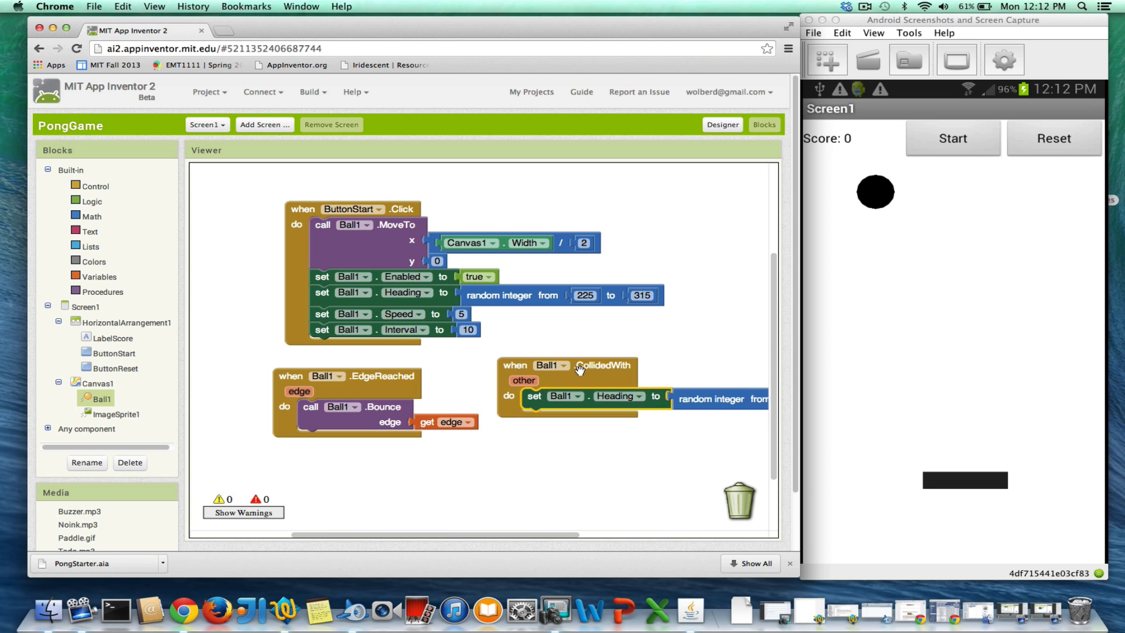
{"action": "left_click_drag", "start_coordinate": [580, 366], "coordinate": [416, 356]}
{"action": "type", "text": "3"}
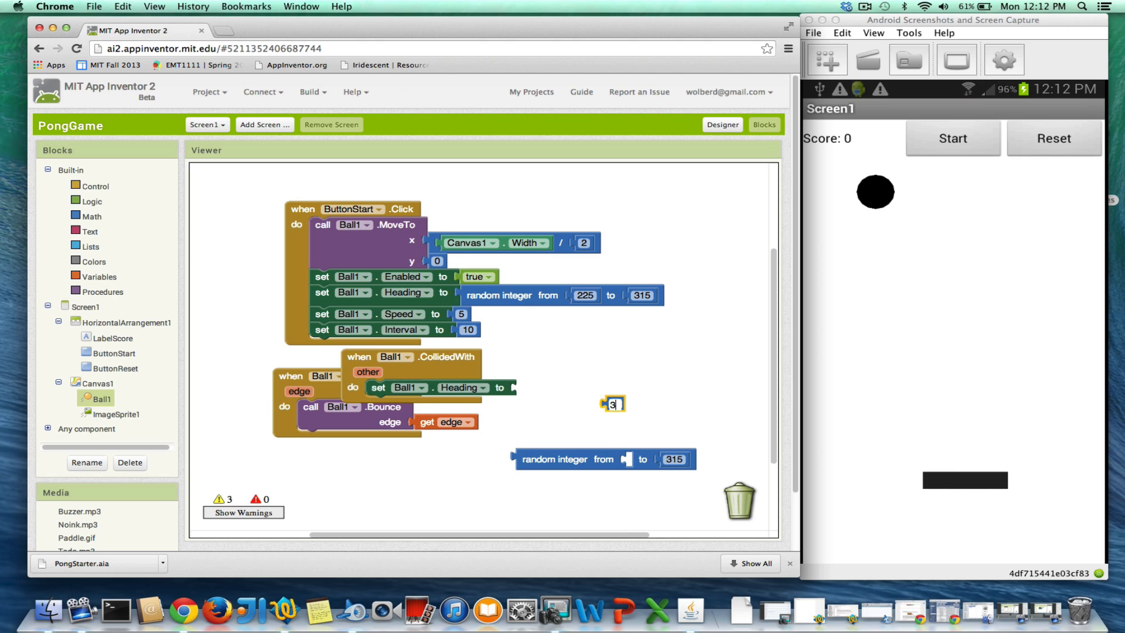
{"action": "type", "text": "60"}
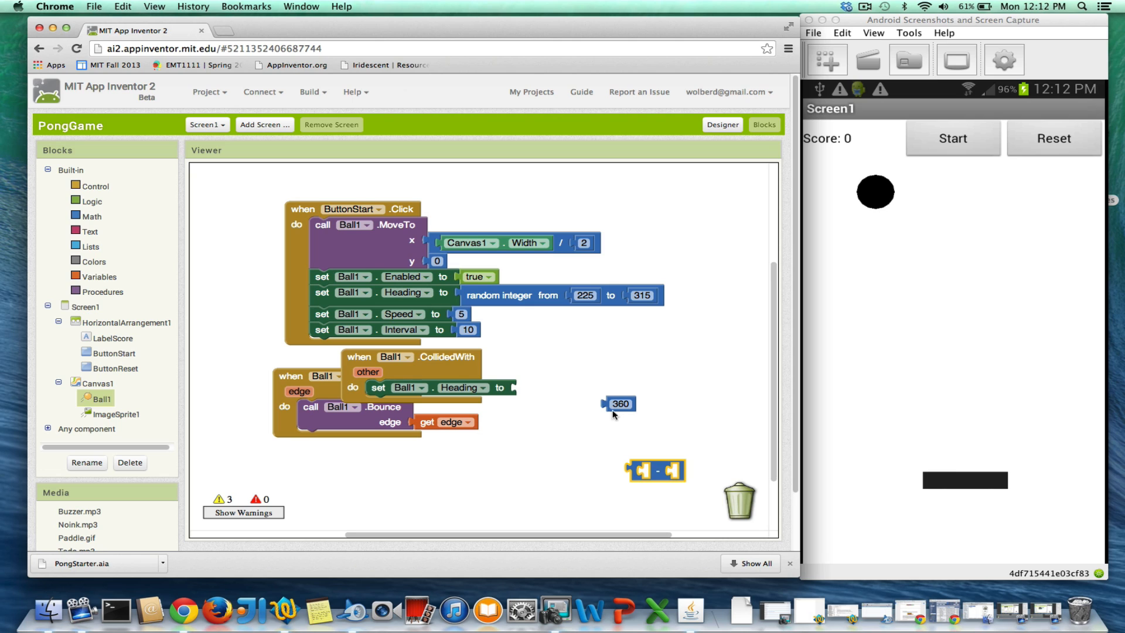
Plug a 360 minus (empty) subtraction block into the Ball1.Heading setter
{"action": "left_click_drag", "start_coordinate": [618, 403], "coordinate": [654, 476]}
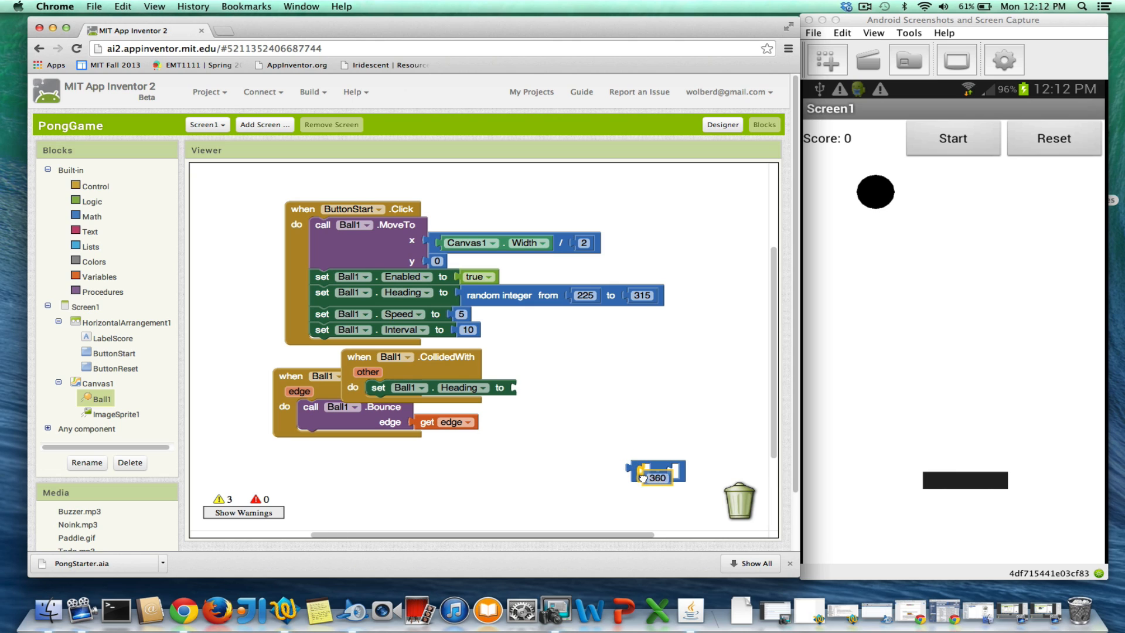
{"action": "left_click_drag", "start_coordinate": [652, 471], "coordinate": [552, 389]}
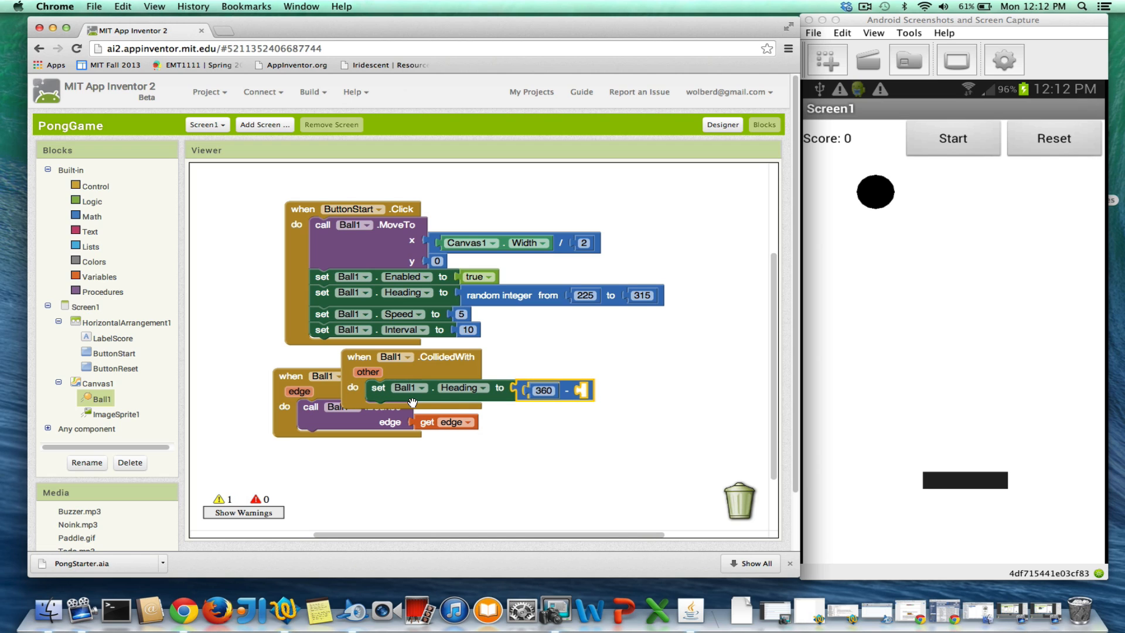
{"action": "mouse_move", "coordinate": [107, 398]}
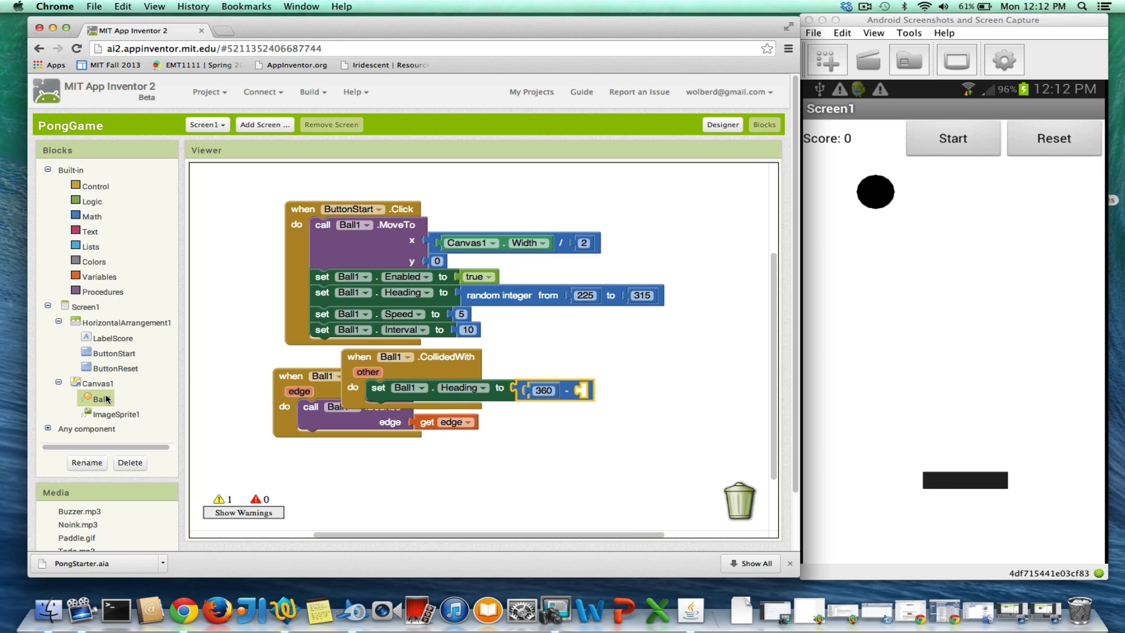
{"action": "left_click", "coordinate": [97, 398]}
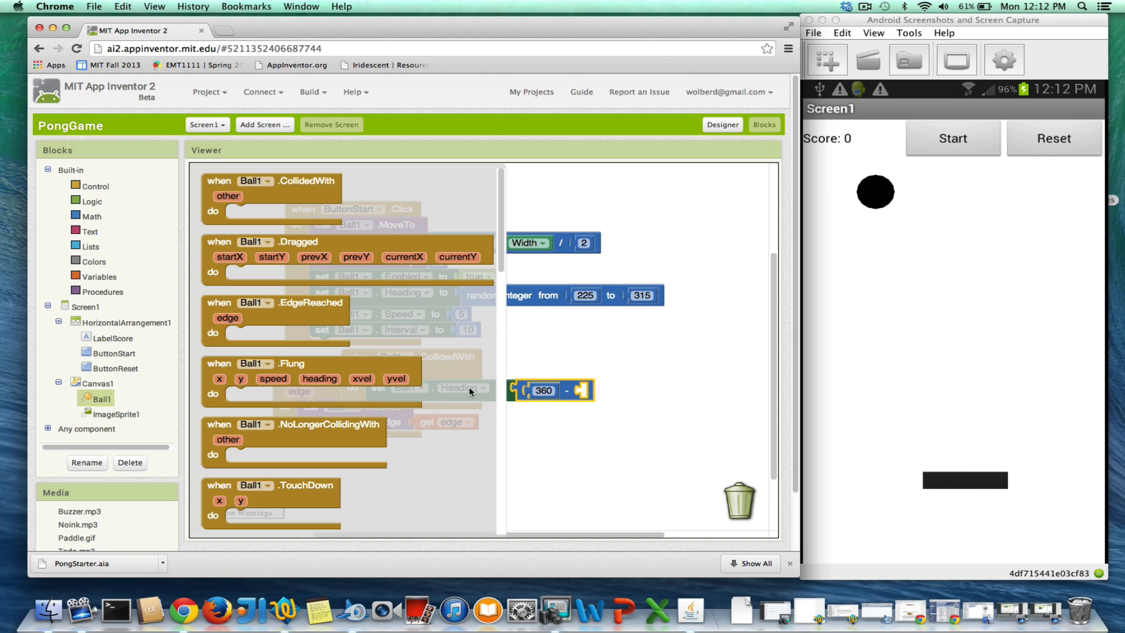